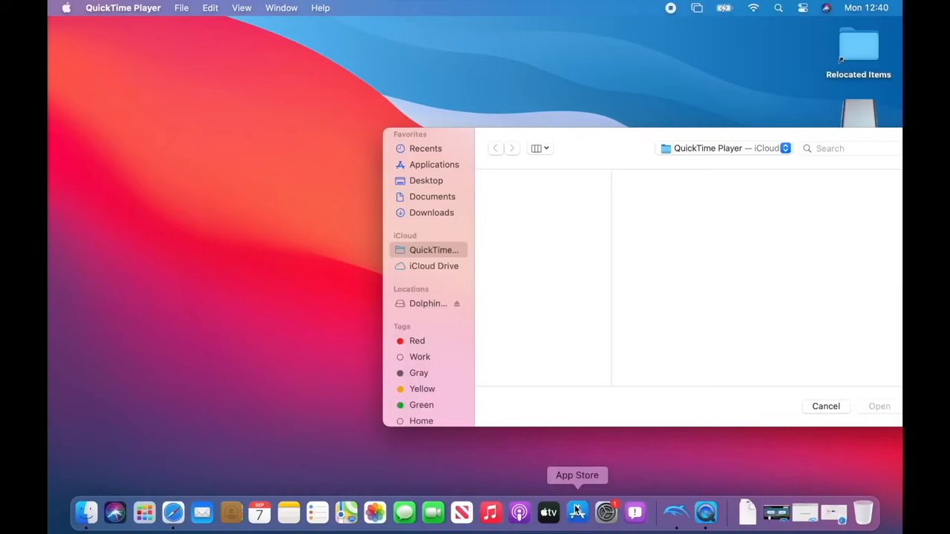
- Launch the App Store from the Dock, arriving at its What's New notice
{"action": "left_click", "coordinate": [575, 512]}
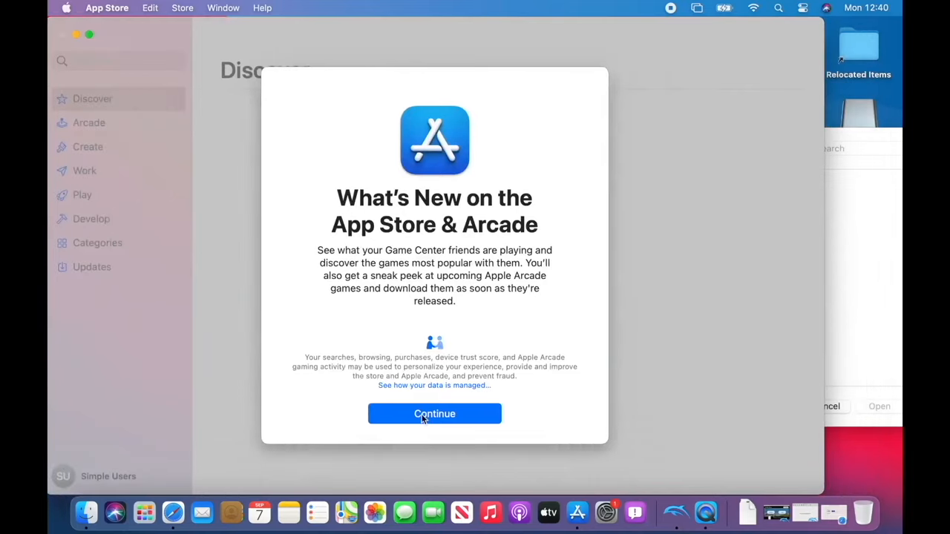
- Dismiss the App Store's What's New notice and launch Safari on its start page
{"action": "left_click", "coordinate": [433, 413]}
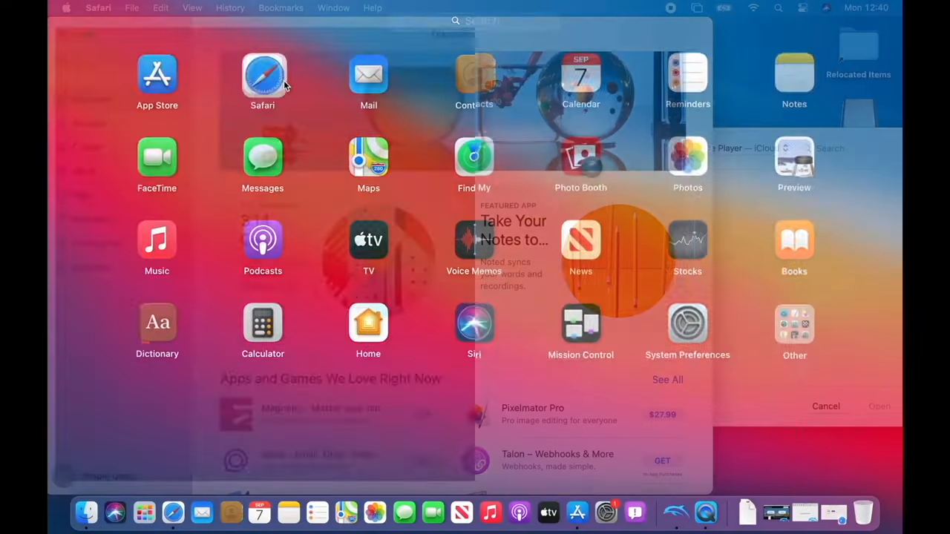
{"action": "left_click", "coordinate": [261, 75]}
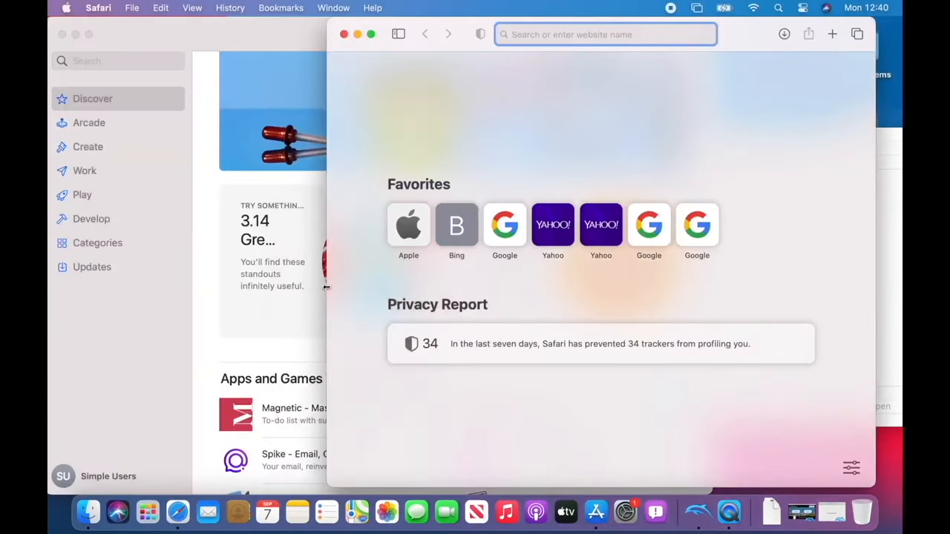
- Visit apple.com, search Google for 'simplealpaca' and choose the Simple Alpaca - YouTube result
{"action": "type", "text": "apple.com"}
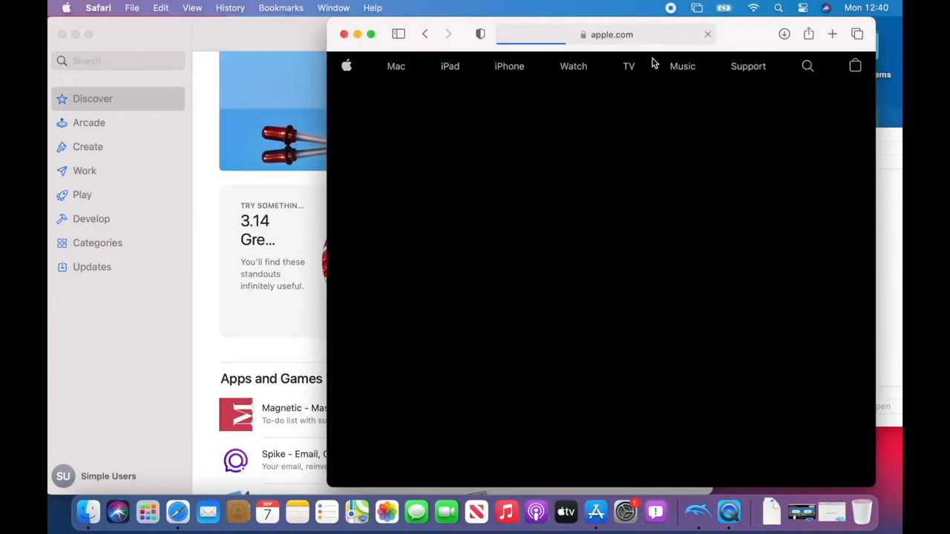
{"action": "left_click", "coordinate": [605, 34]}
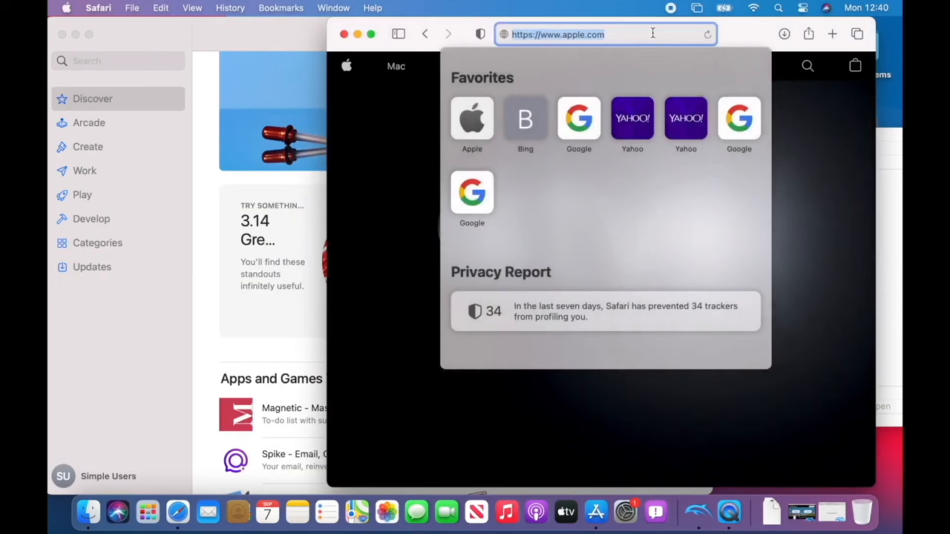
{"action": "type", "text": "simplealpaca"}
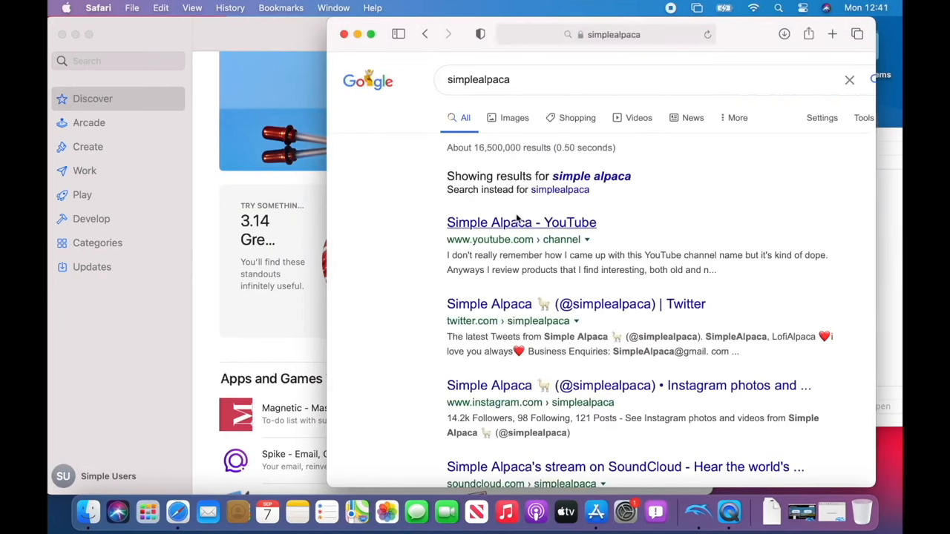
{"action": "left_click", "coordinate": [521, 222]}
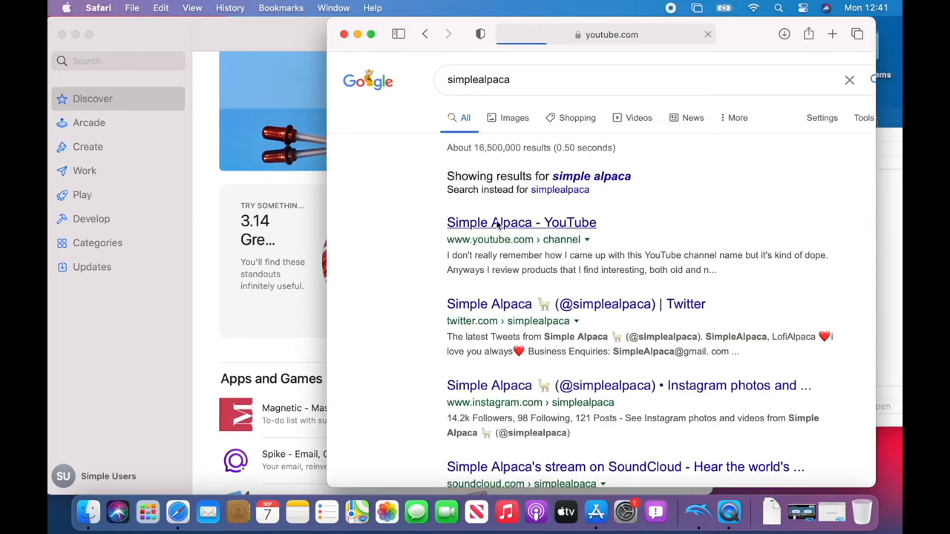
{"action": "key", "text": "mute"}
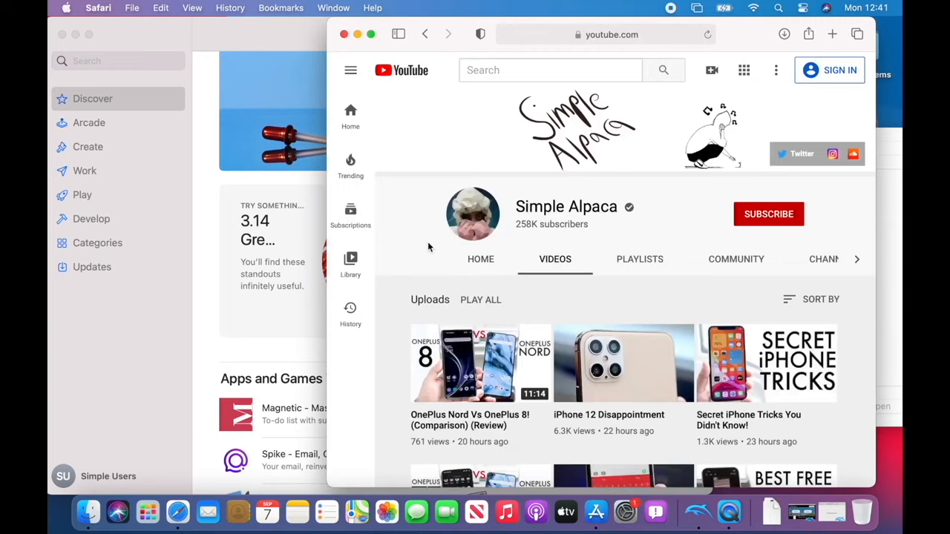
{"action": "scroll", "scroll_direction": "down", "scroll_amount": 3}
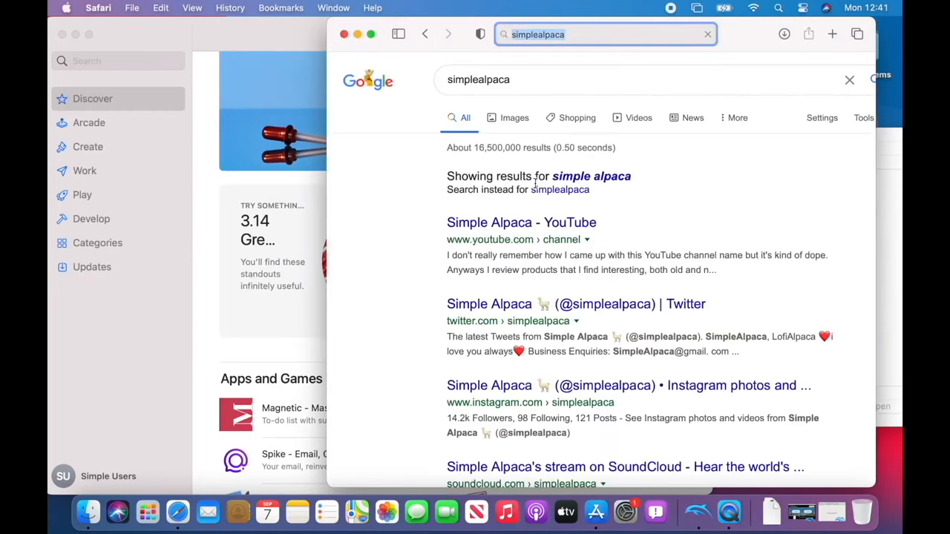
- Reopen the Simple Alpaca channel's Home page so the featured iPhone 6S In 2020 review starts playing
{"action": "left_click", "coordinate": [521, 223]}
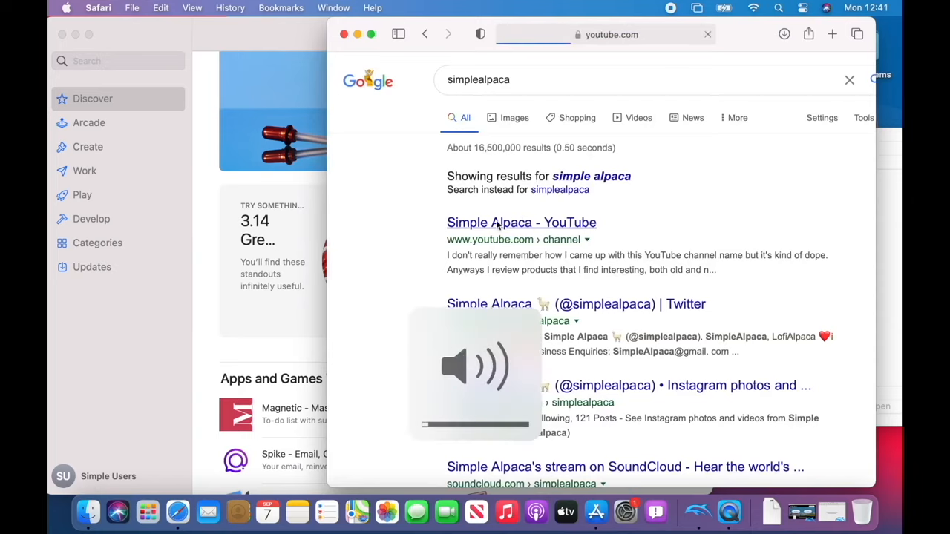
{"action": "left_click", "coordinate": [521, 223]}
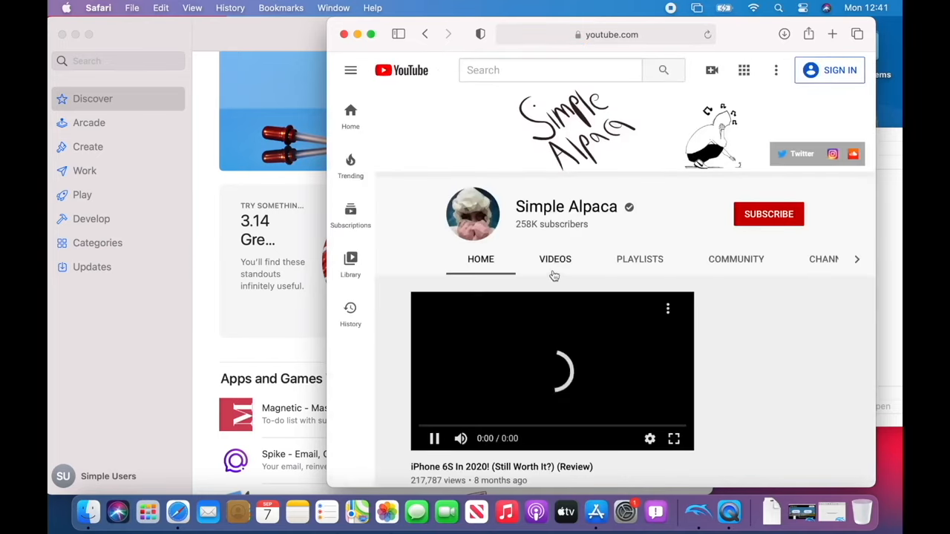
{"action": "left_click", "coordinate": [555, 258]}
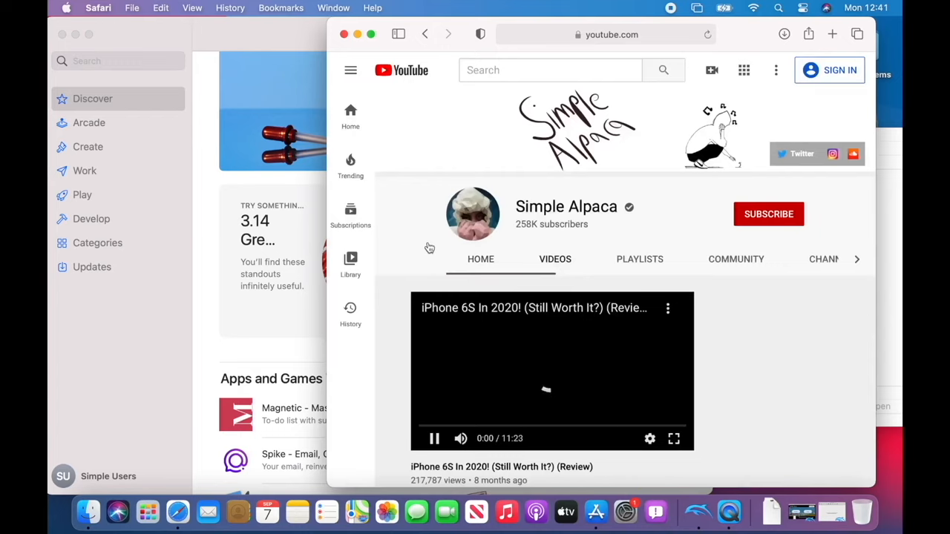